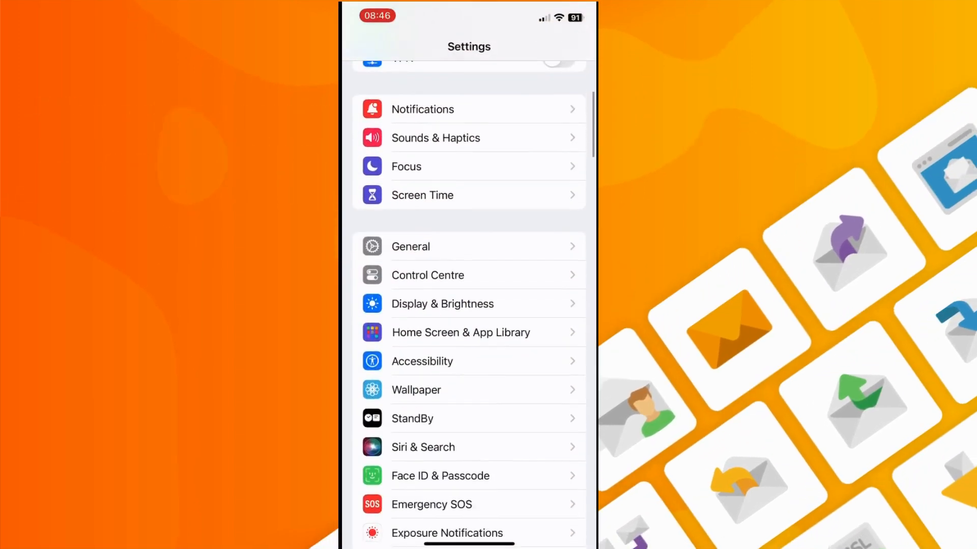
Scroll down the main Settings list to reach Mail
{"action": "scroll", "scroll_direction": "down", "scroll_amount": 3}
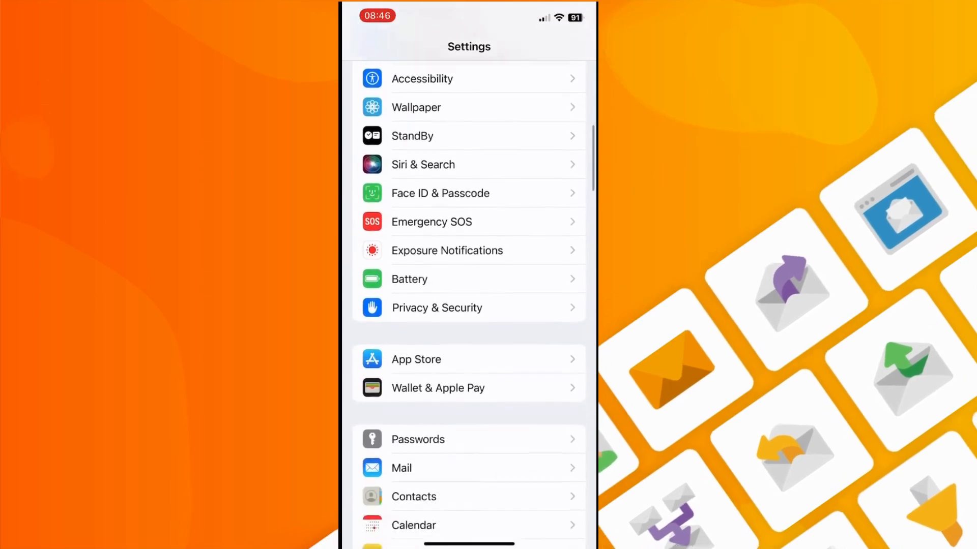
{"action": "scroll", "scroll_direction": "down", "scroll_amount": 3}
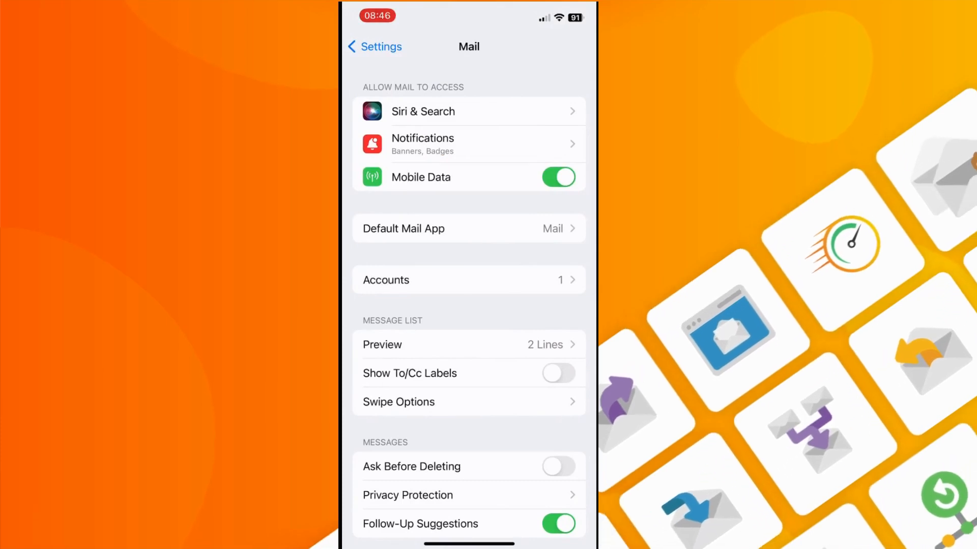
Go to Accounts and add a mail account from an unlisted provider
{"action": "left_click", "coordinate": [468, 280]}
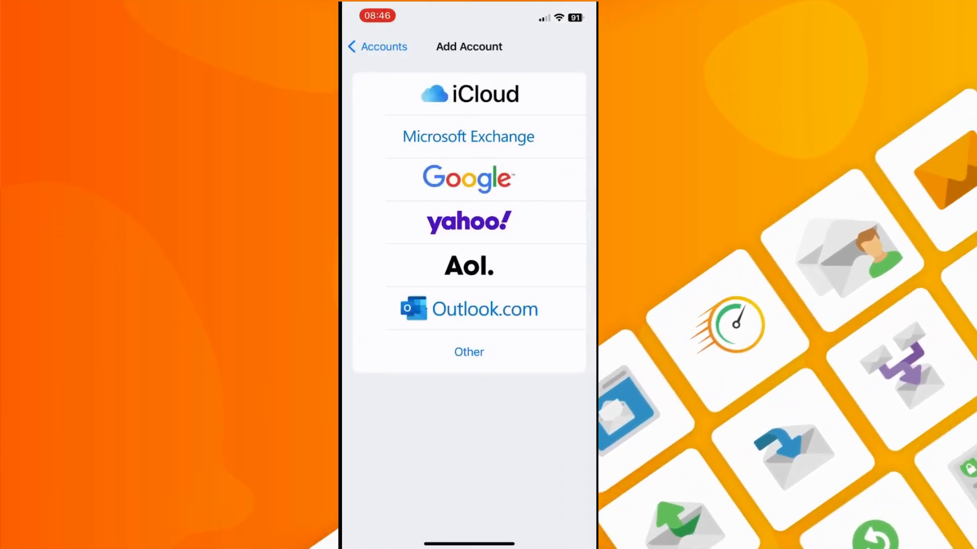
{"action": "left_click", "coordinate": [469, 352]}
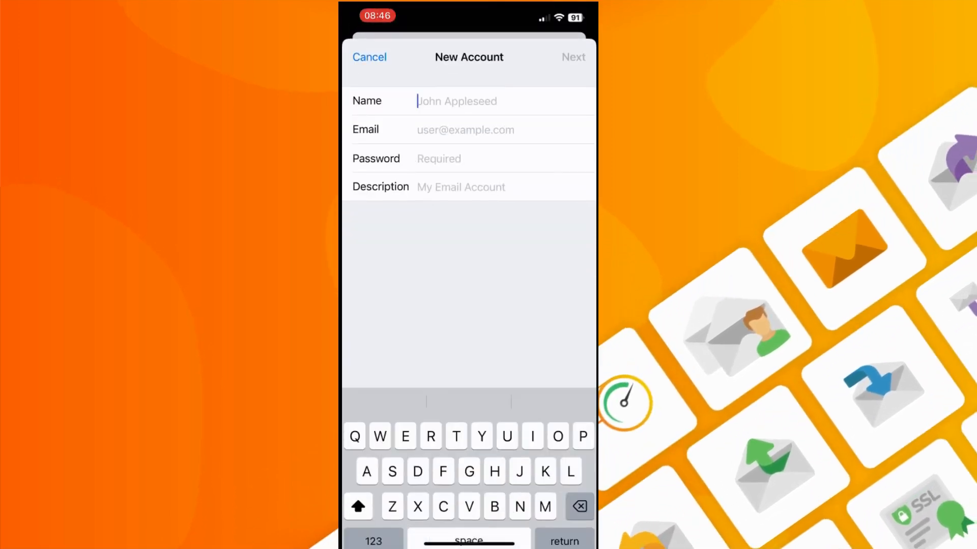
{"action": "type", "text": "J"}
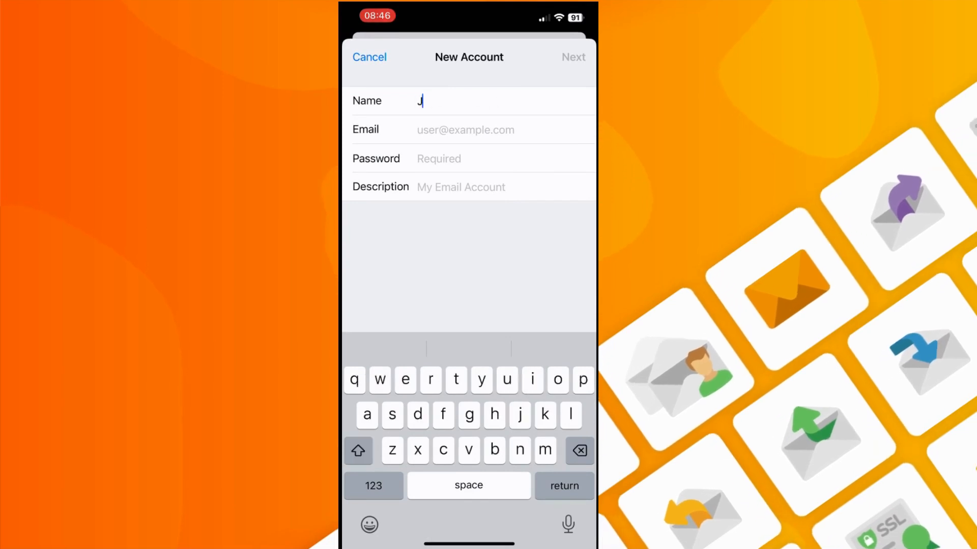
{"action": "type", "text": "ohn Smith"}
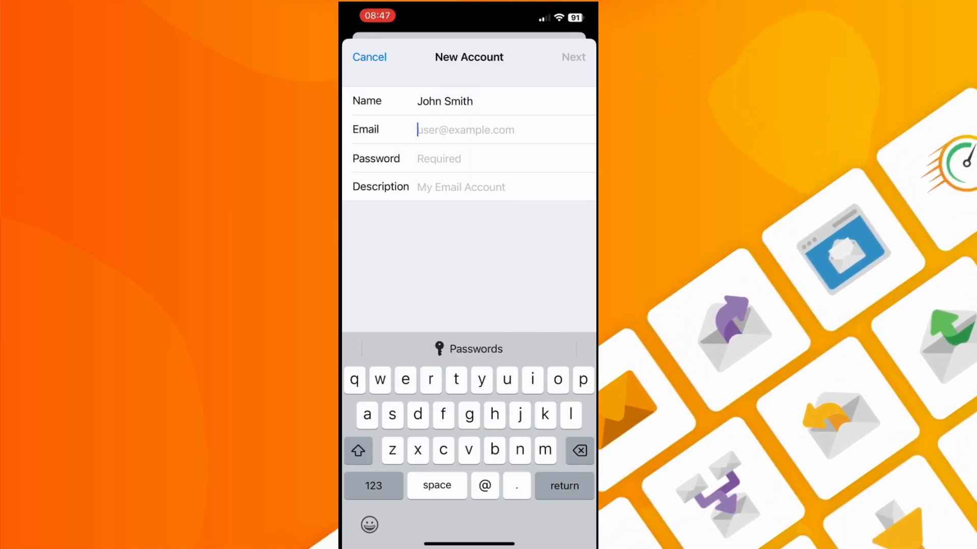
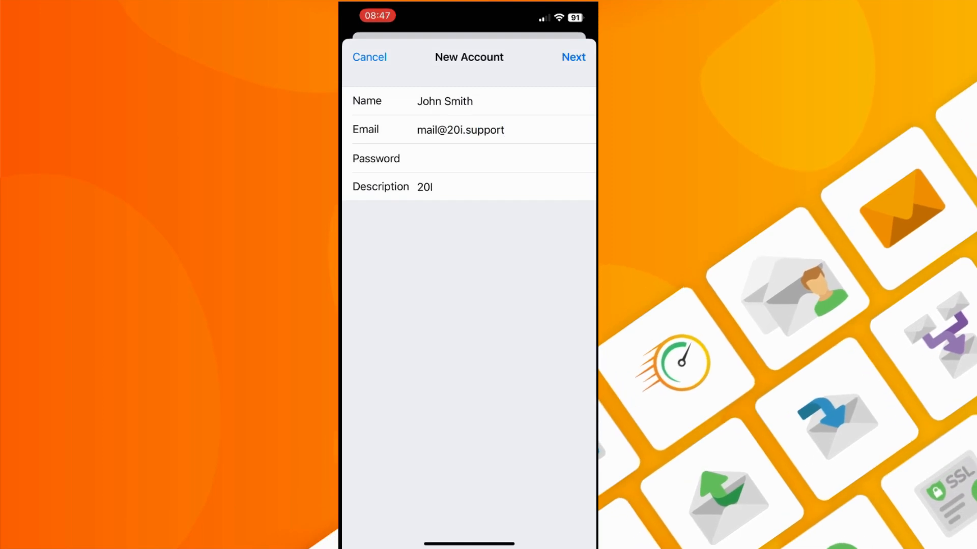
{"action": "left_click", "coordinate": [461, 186]}
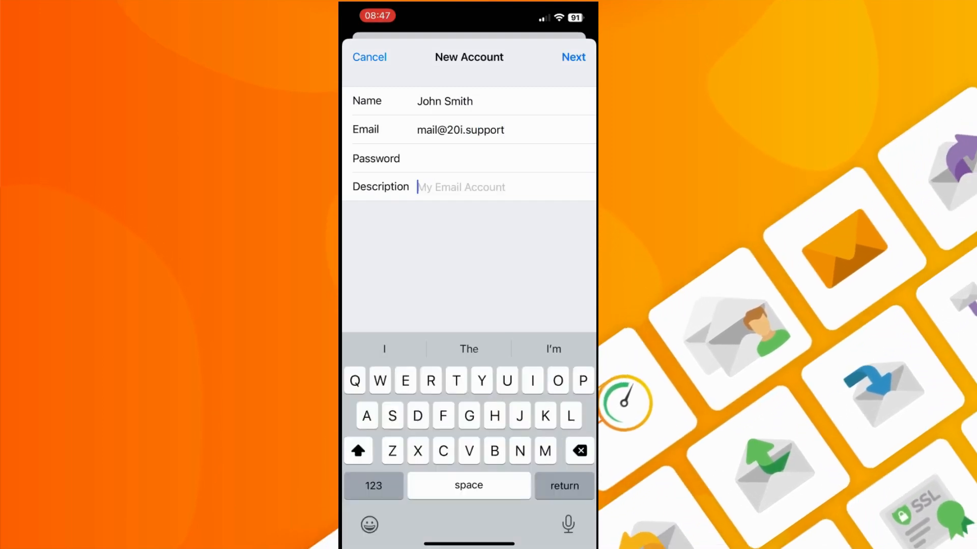
{"action": "left_click", "coordinate": [572, 56]}
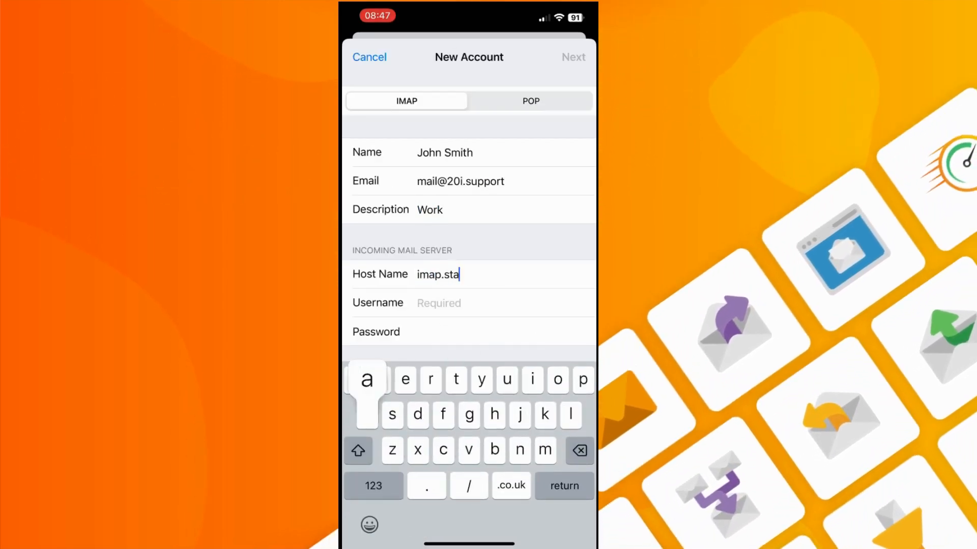
{"action": "type", "text": "ckmail.co"}
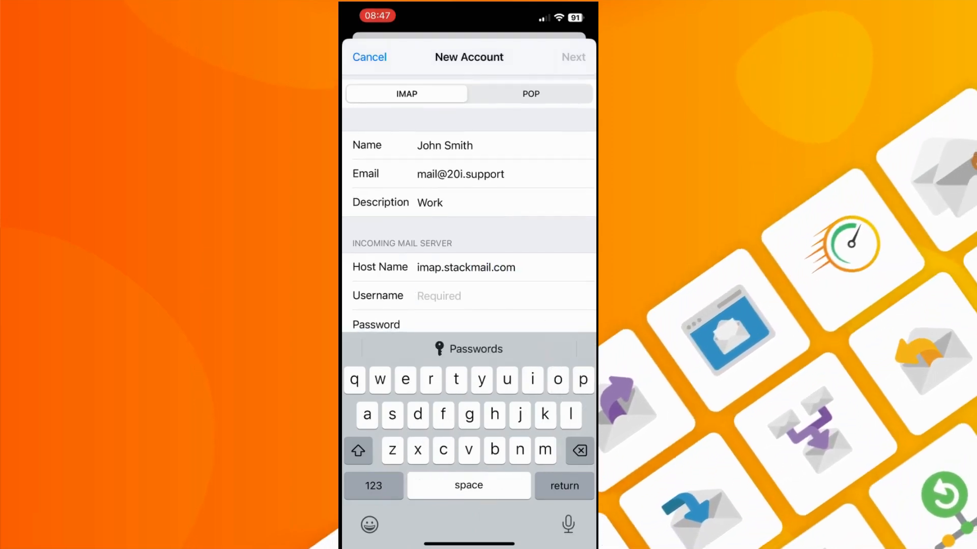
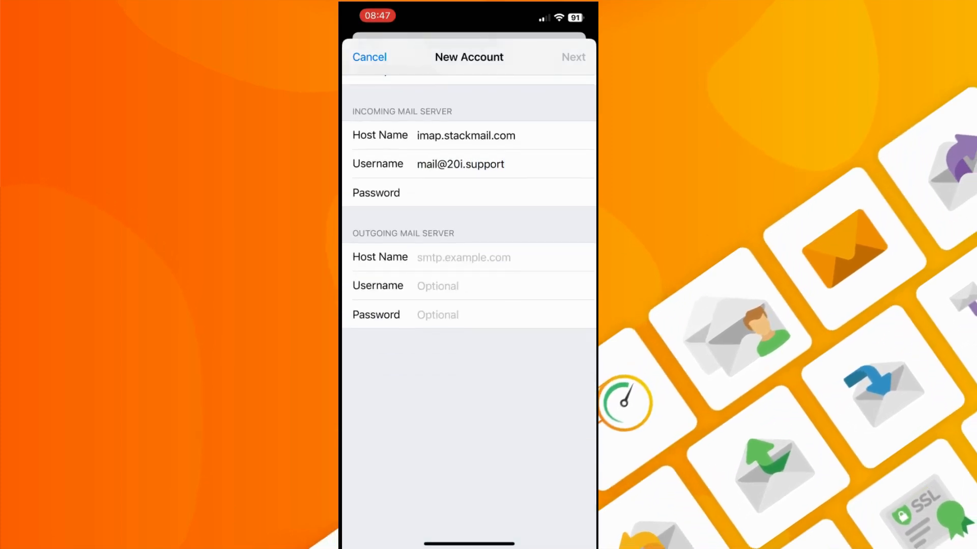
{"action": "left_click", "coordinate": [467, 192]}
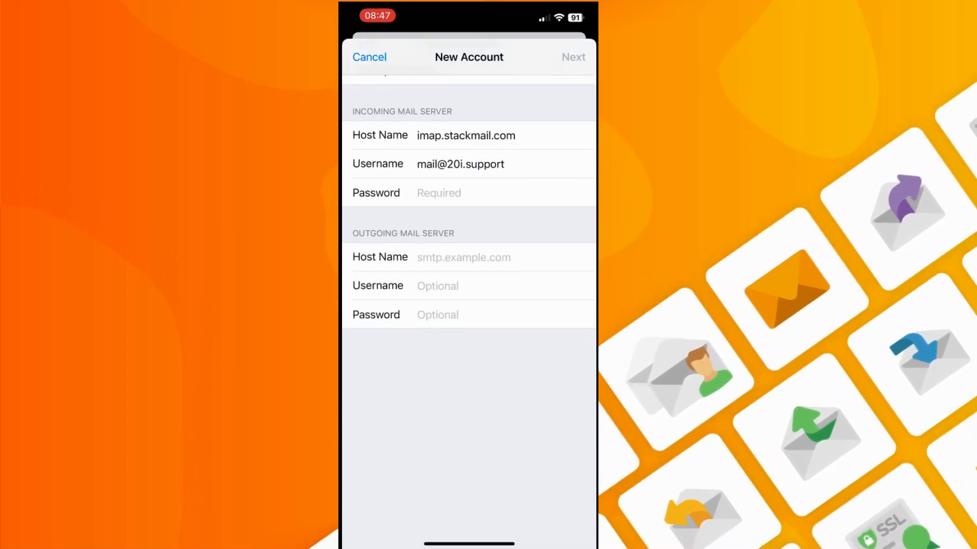
{"action": "left_click", "coordinate": [467, 192]}
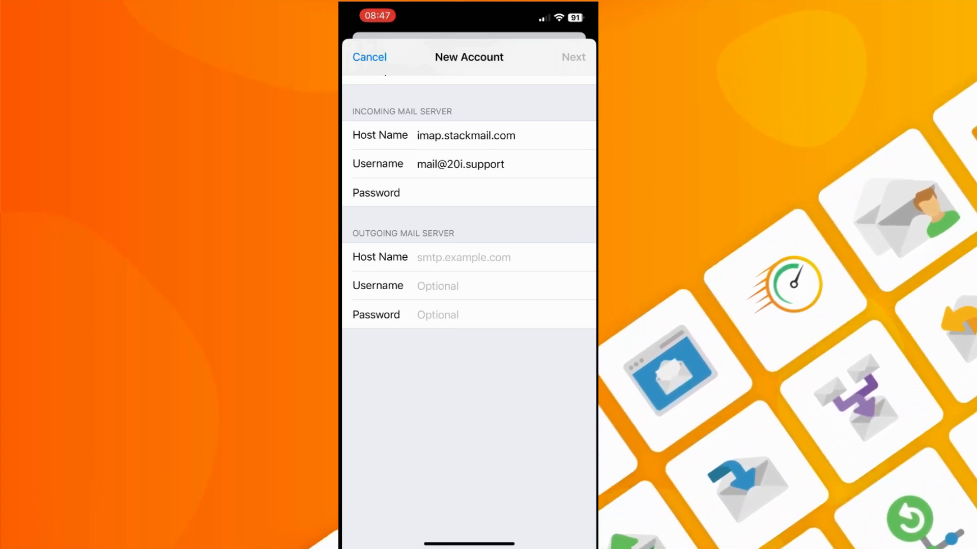
{"action": "left_click", "coordinate": [463, 257]}
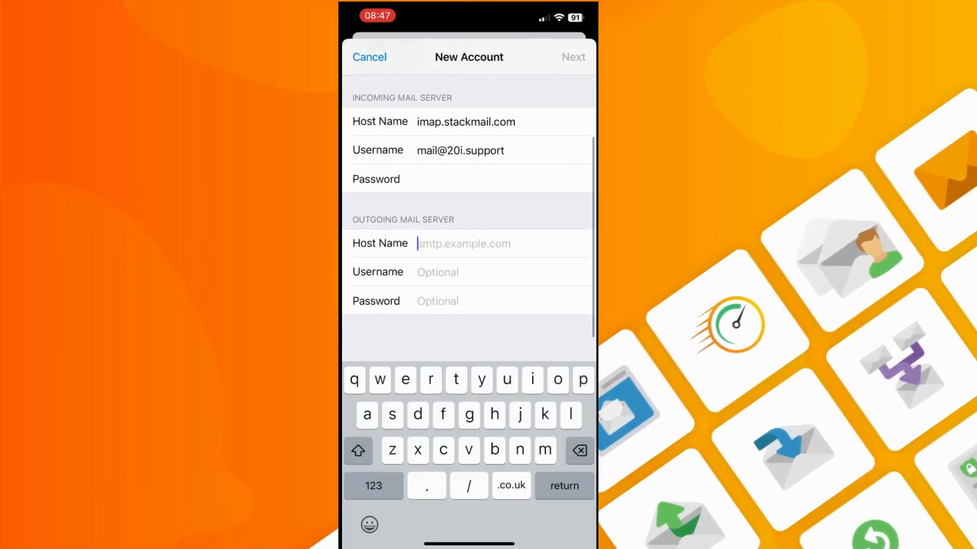
Enter the smtp outgoing host ending l.com, verify, and save the Work account with Mail on
{"action": "type", "text": "smtp.stackmai"}
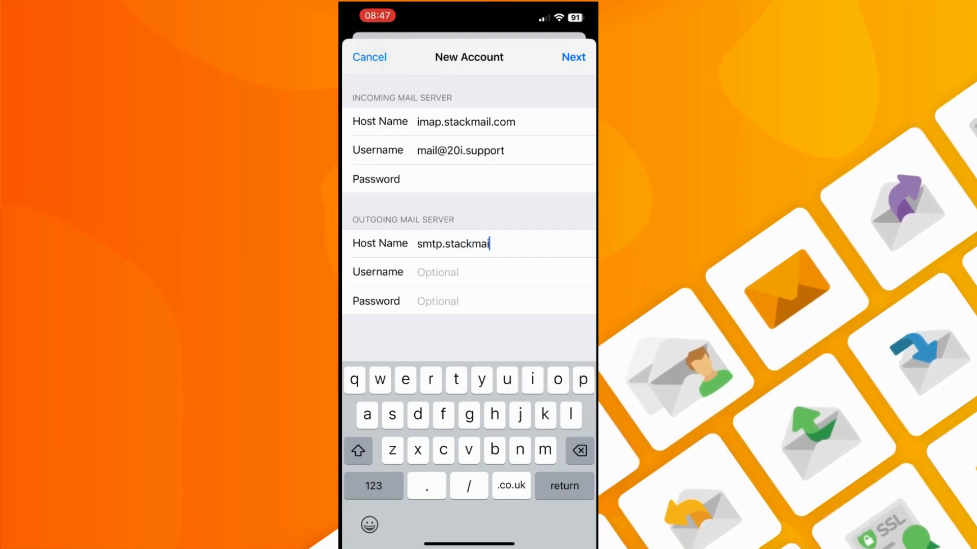
{"action": "type", "text": "l.com"}
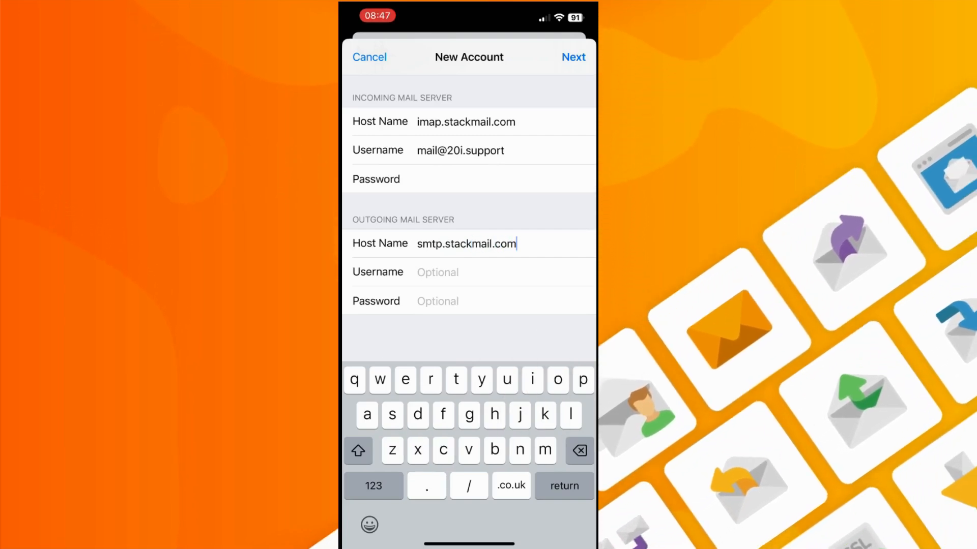
{"action": "left_click", "coordinate": [572, 56]}
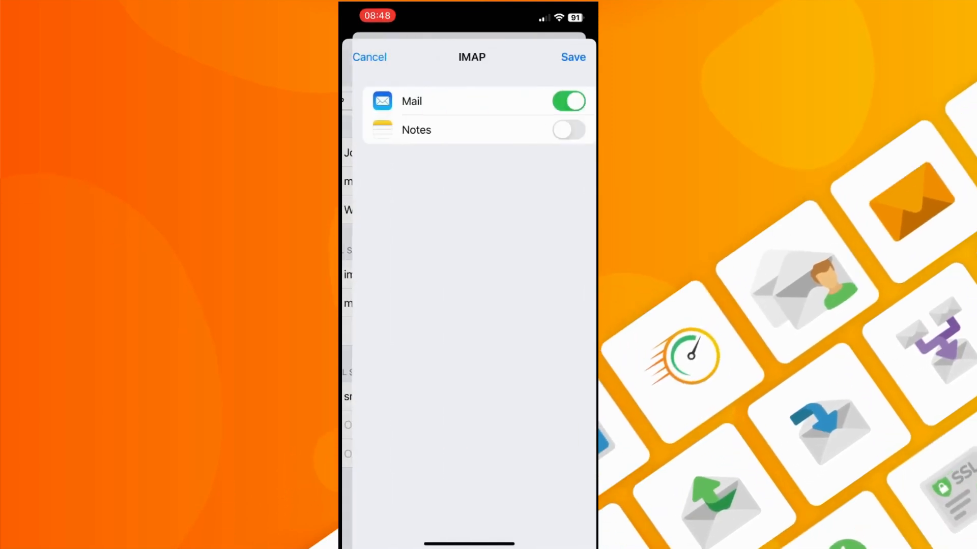
{"action": "left_click", "coordinate": [572, 57]}
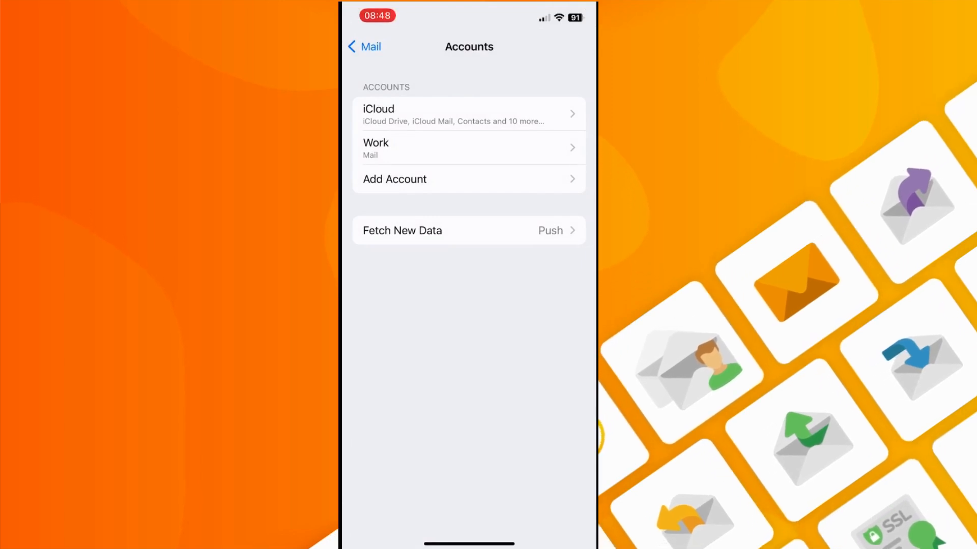
{"action": "left_click", "coordinate": [363, 47]}
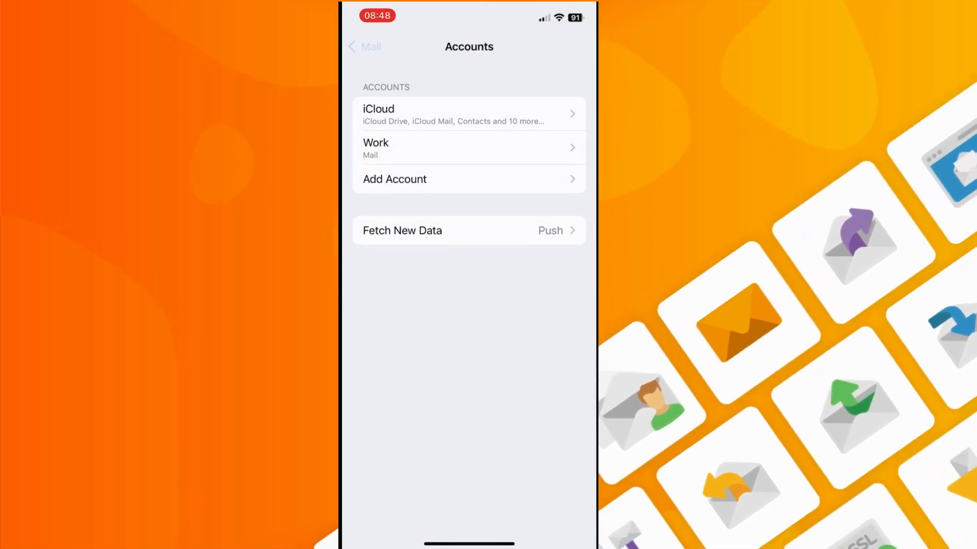